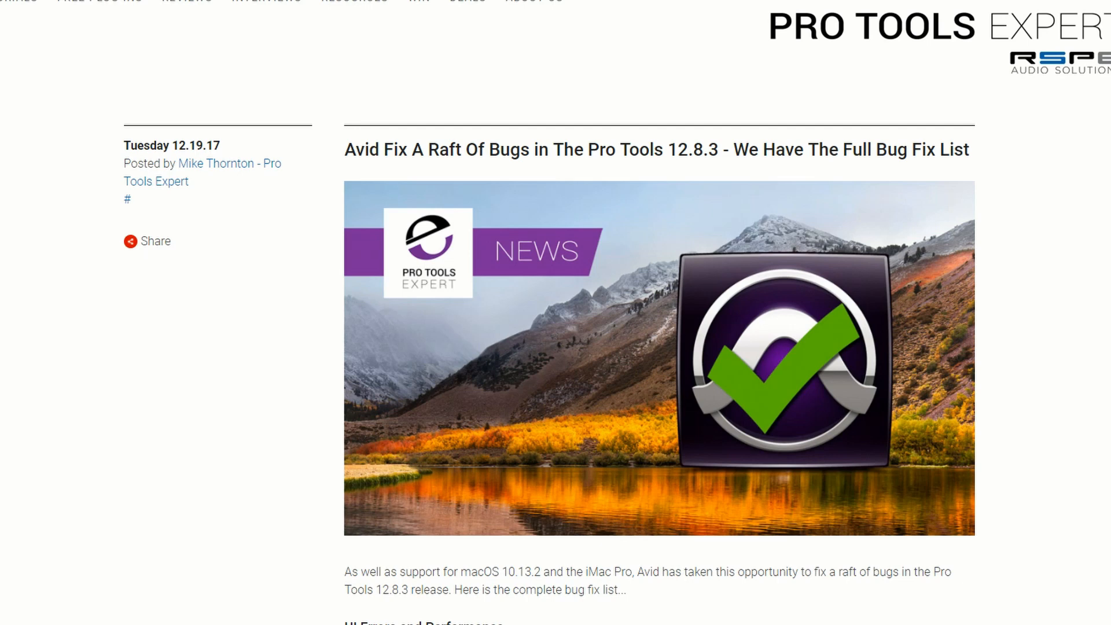
mouse_move(317, 326)
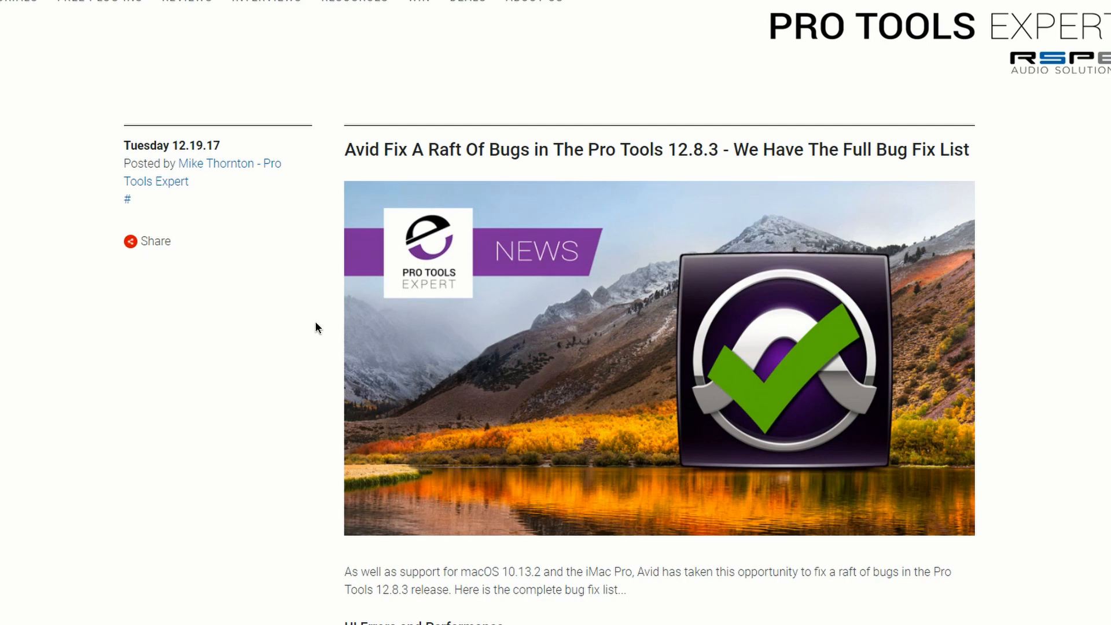
scroll(down, 3)
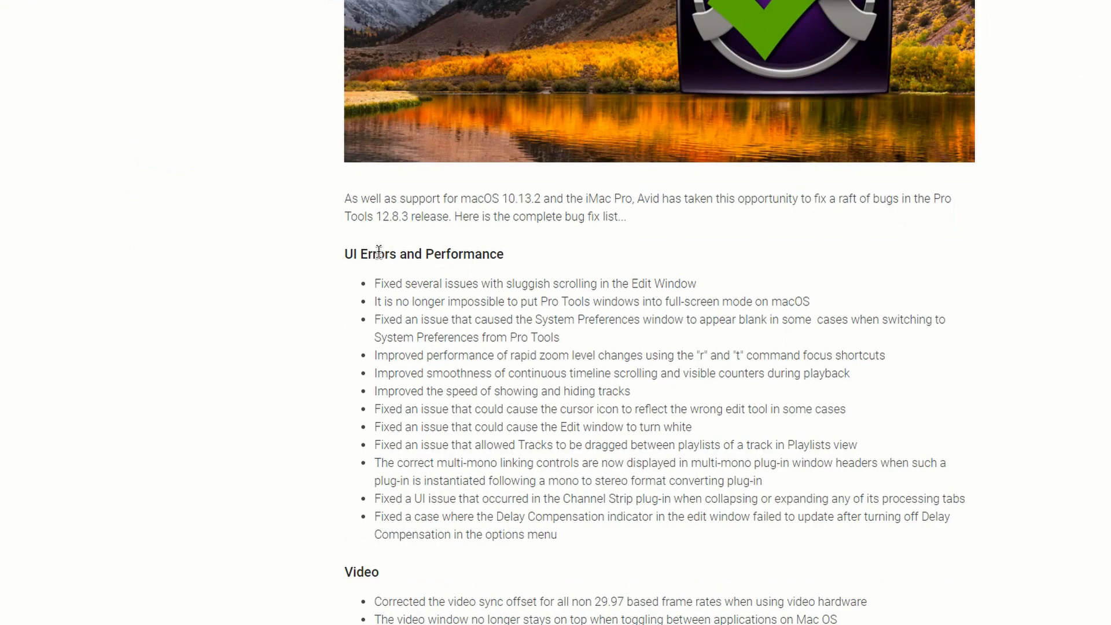
scroll(down, 3)
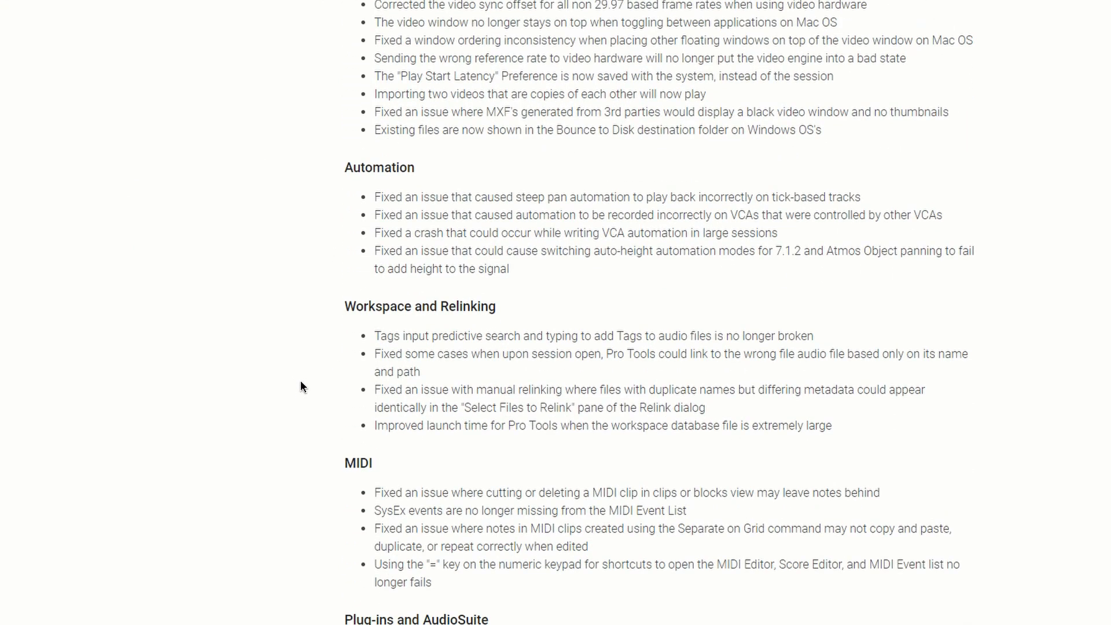
scroll(down, 3)
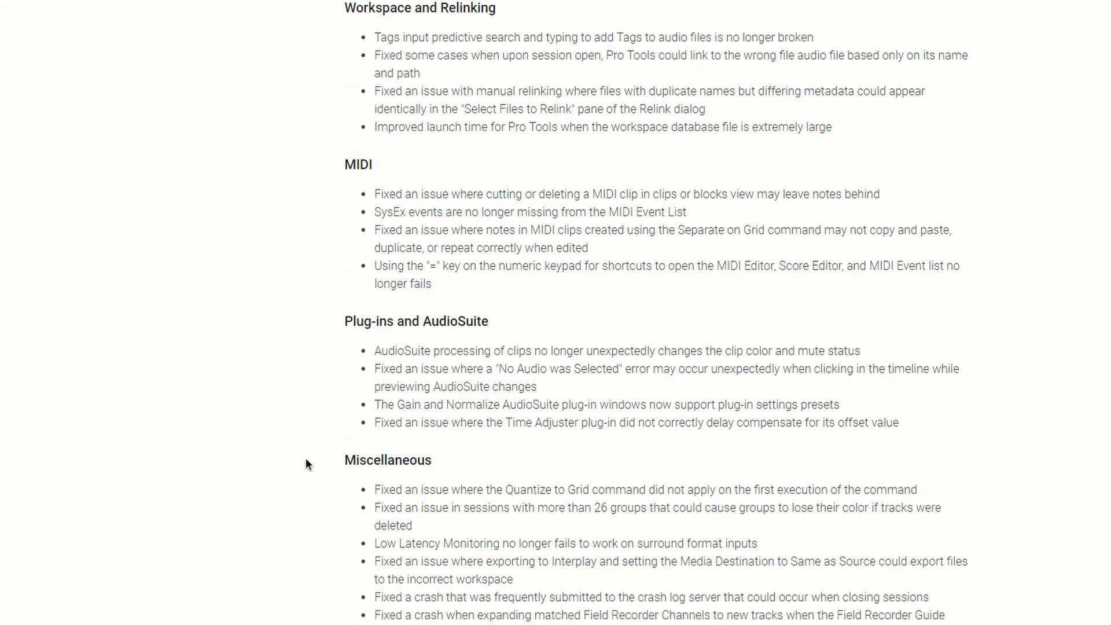
scroll(up, 3)
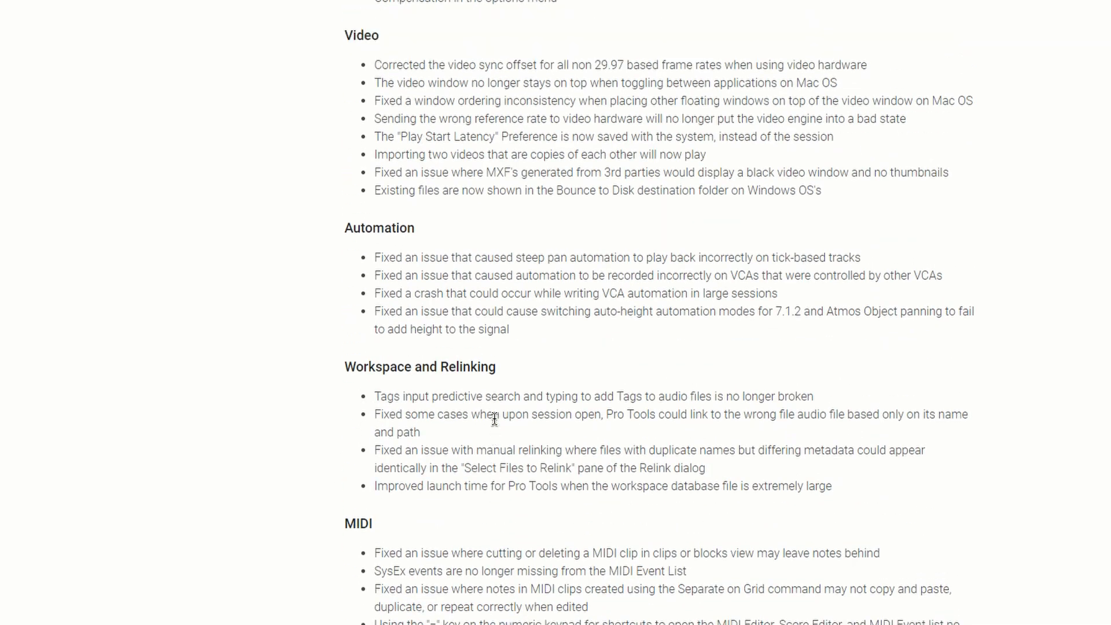